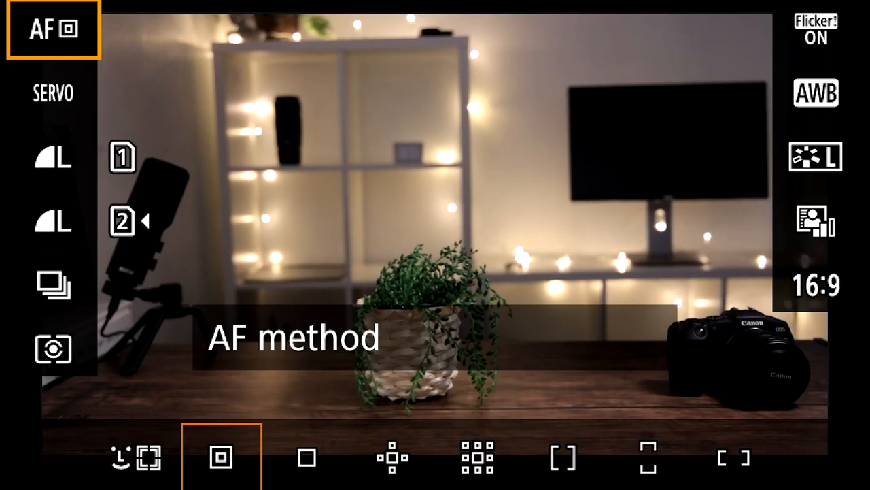
Try Expand AF area and Expand AF area: Around, then confirm 1-point AF as the AF method.
{"action": "left_click", "coordinate": [53, 92]}
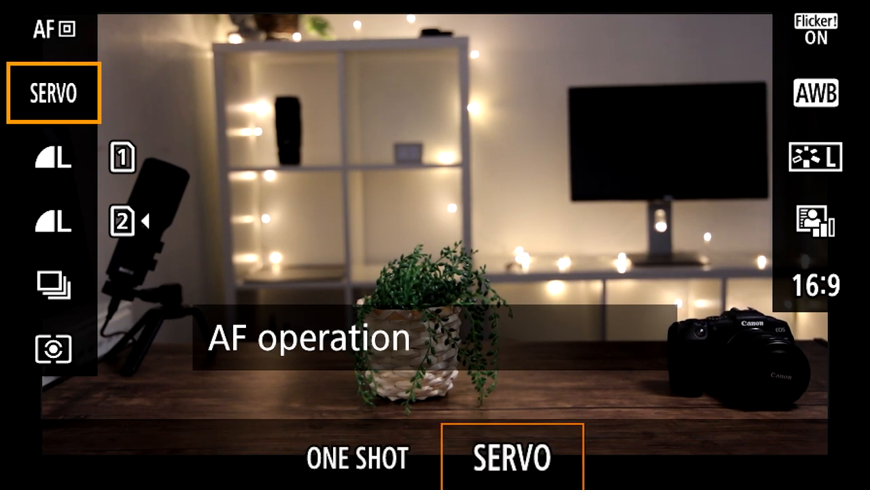
{"action": "left_click", "coordinate": [53, 30]}
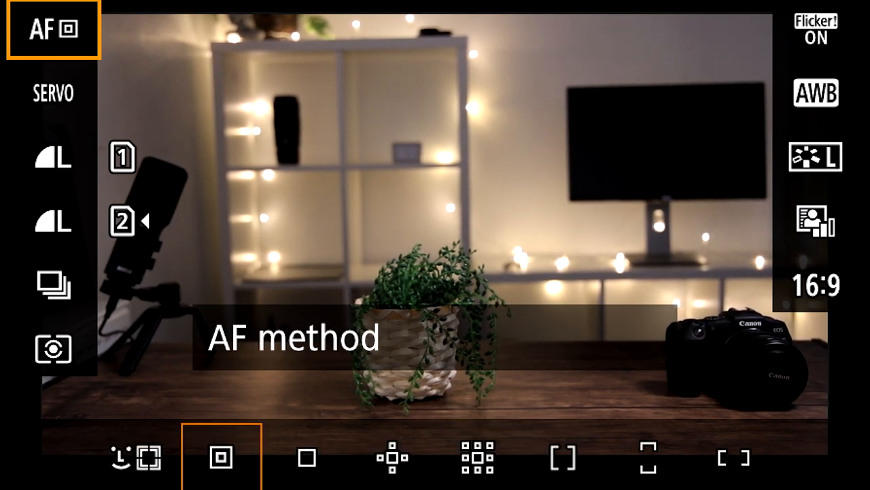
{"action": "left_click", "coordinate": [392, 457]}
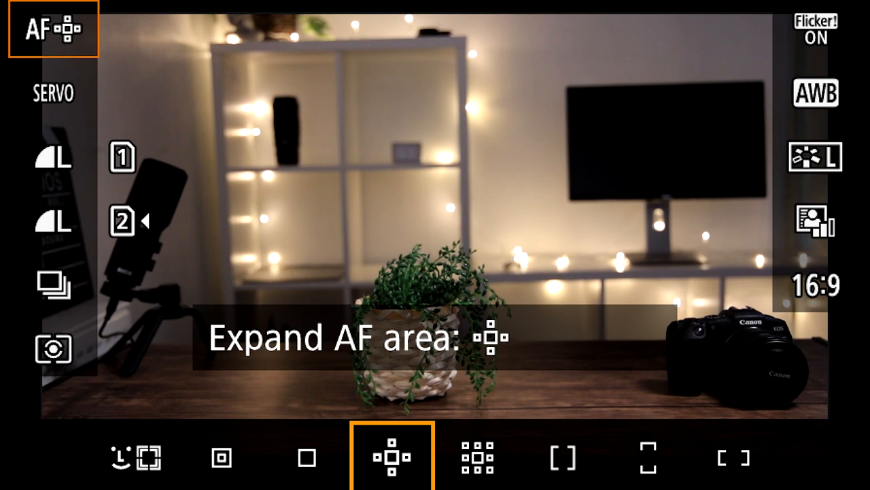
{"action": "left_click", "coordinate": [476, 455]}
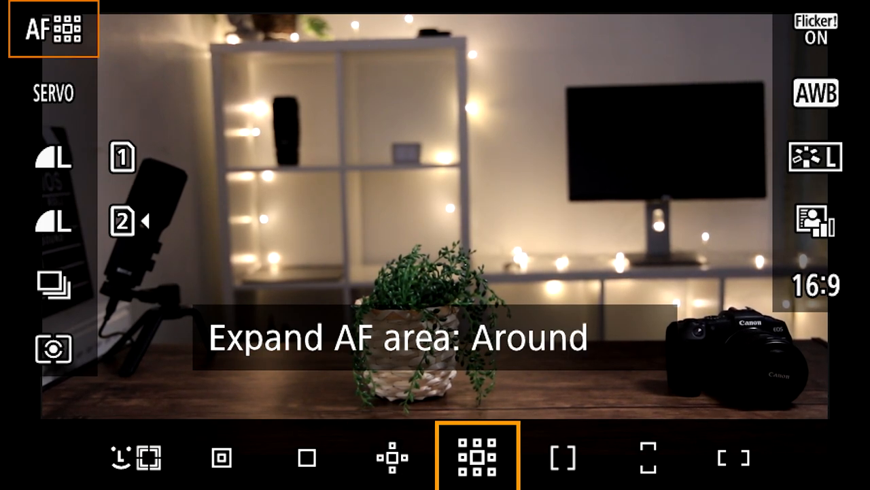
{"action": "left_click", "coordinate": [307, 457]}
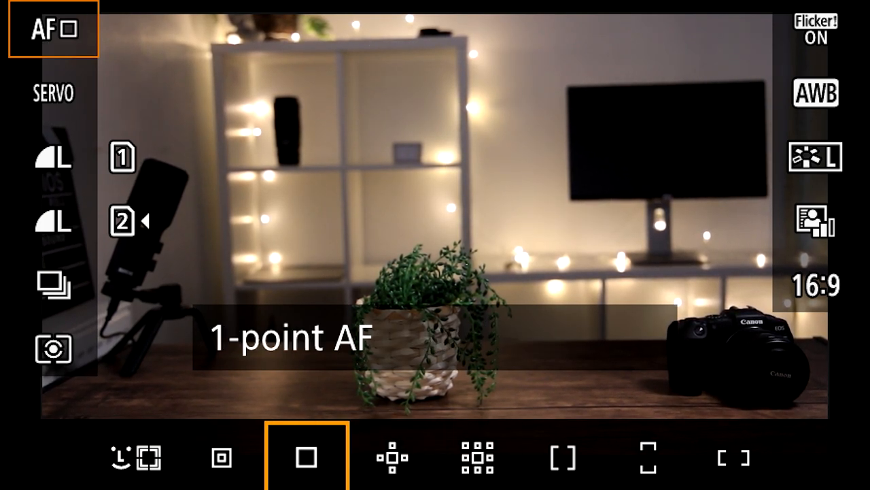
{"action": "left_click", "coordinate": [136, 457]}
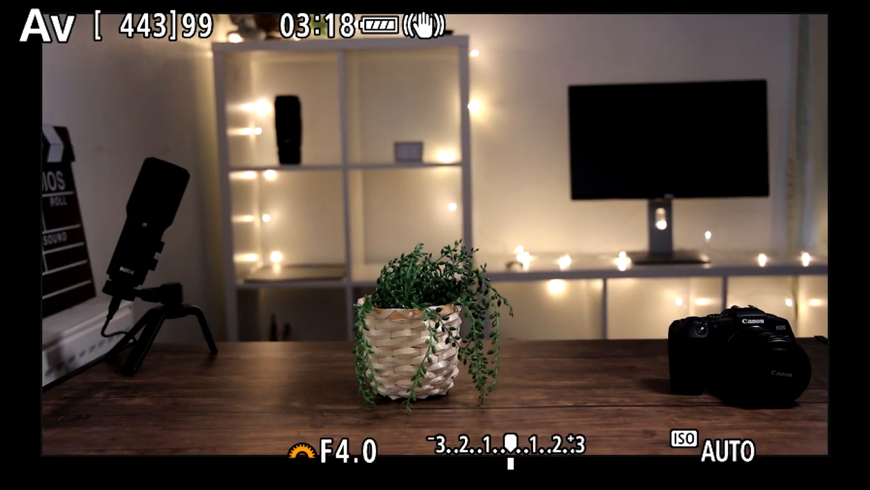
Alternate the AF method between Spot AF and 1-point AF several times.
{"action": "left_click", "coordinate": [51, 29]}
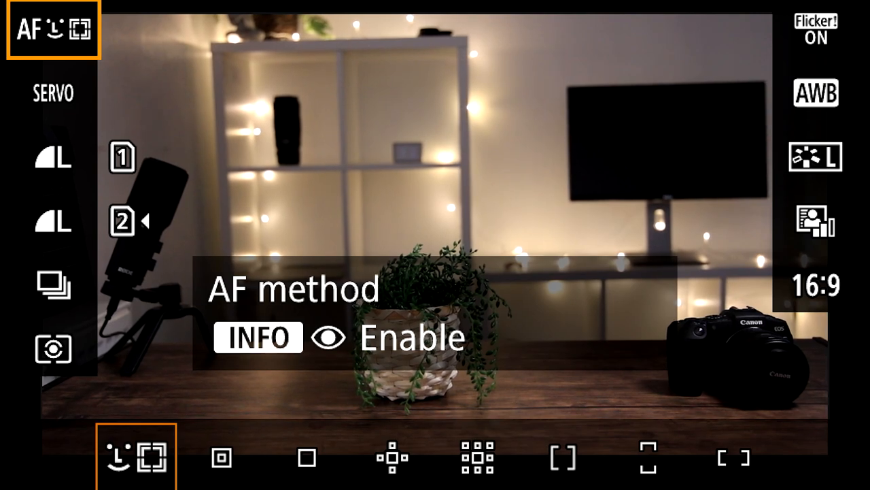
{"action": "left_click", "coordinate": [220, 457]}
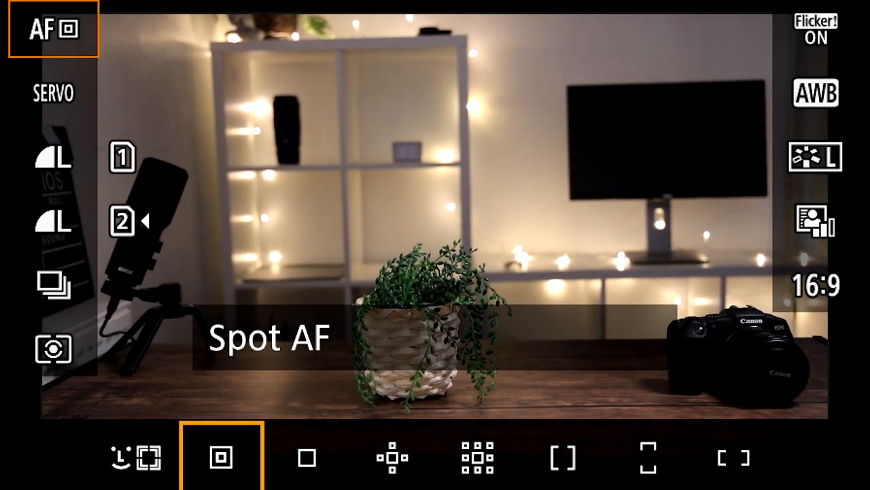
{"action": "left_click", "coordinate": [307, 457]}
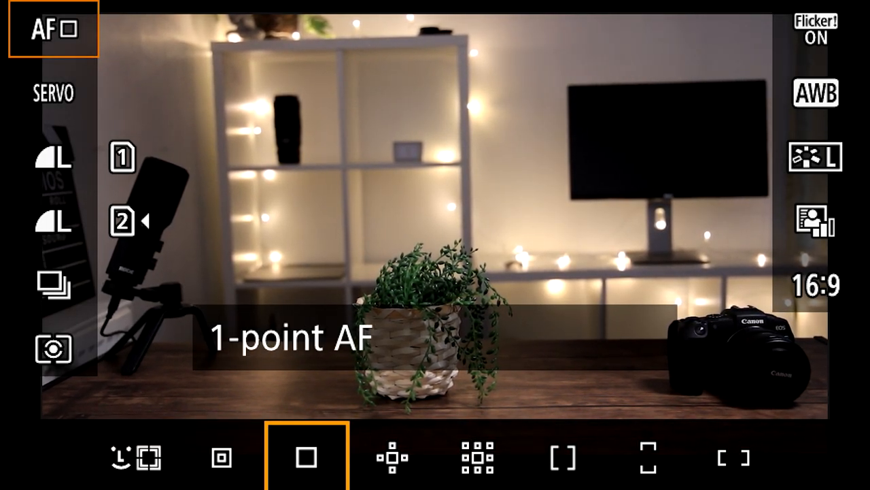
{"action": "left_click", "coordinate": [221, 457]}
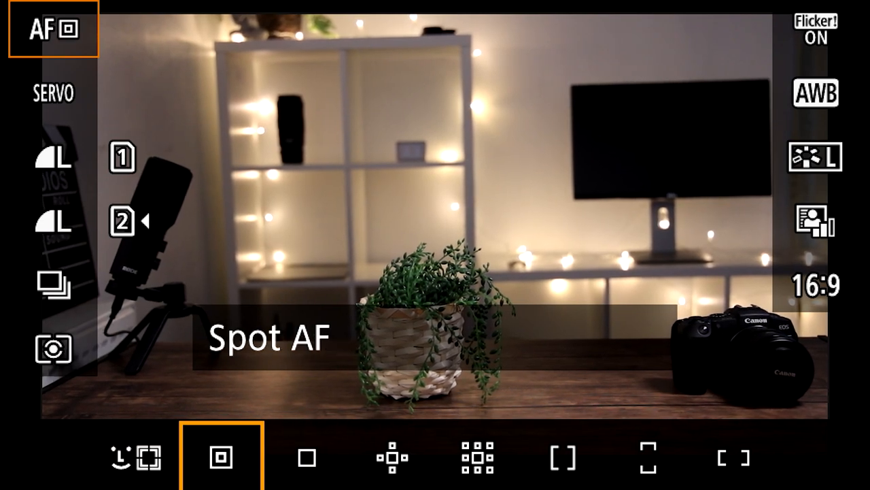
{"action": "left_click", "coordinate": [306, 457]}
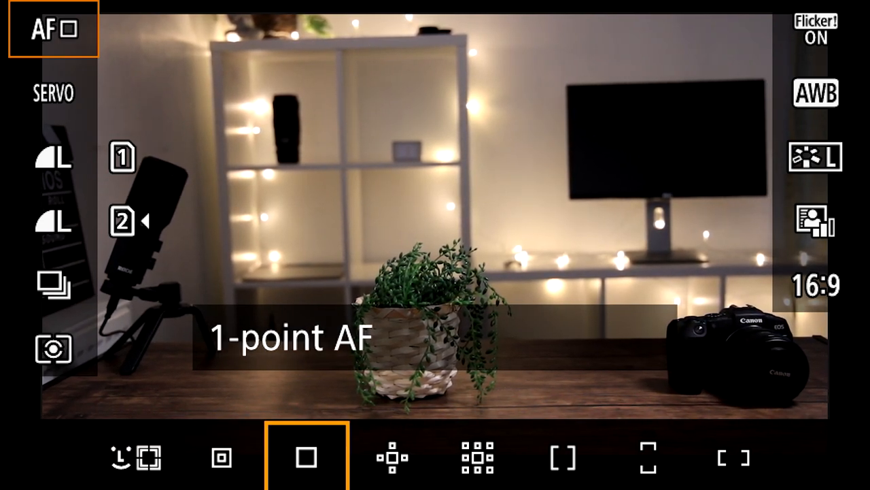
{"action": "left_click", "coordinate": [733, 457]}
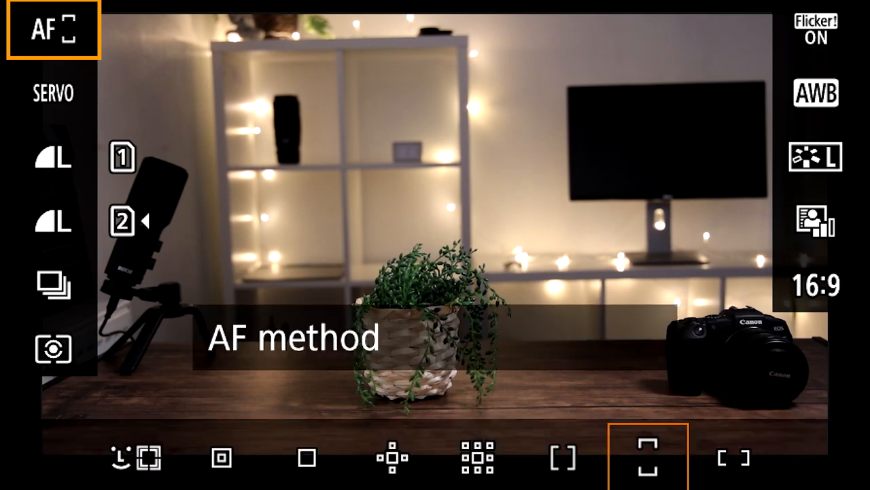
Review Expand AF area, 1-point, Face + Tracking and Spot AF, ending on Face + Tracking.
{"action": "left_click", "coordinate": [392, 457]}
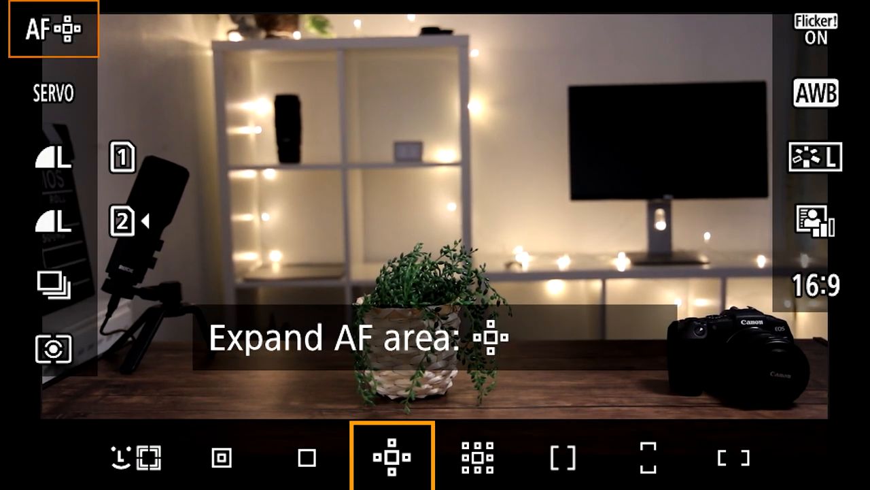
{"action": "left_click", "coordinate": [306, 457]}
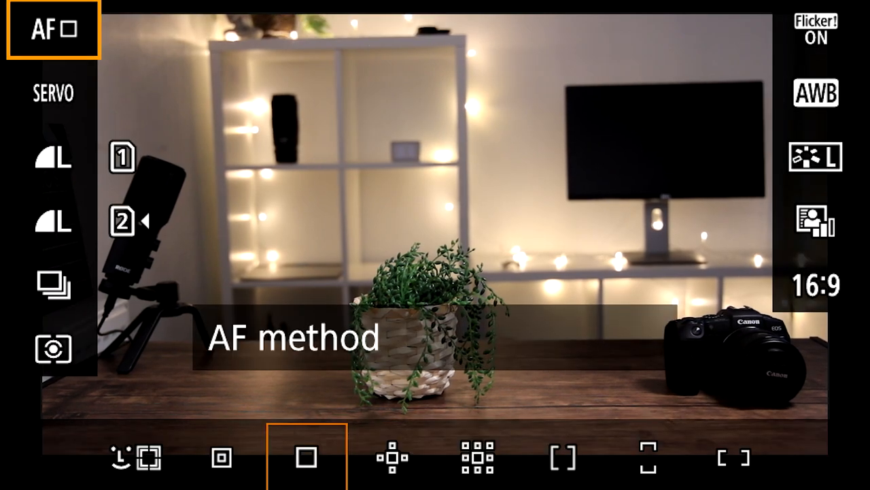
{"action": "left_click", "coordinate": [136, 457]}
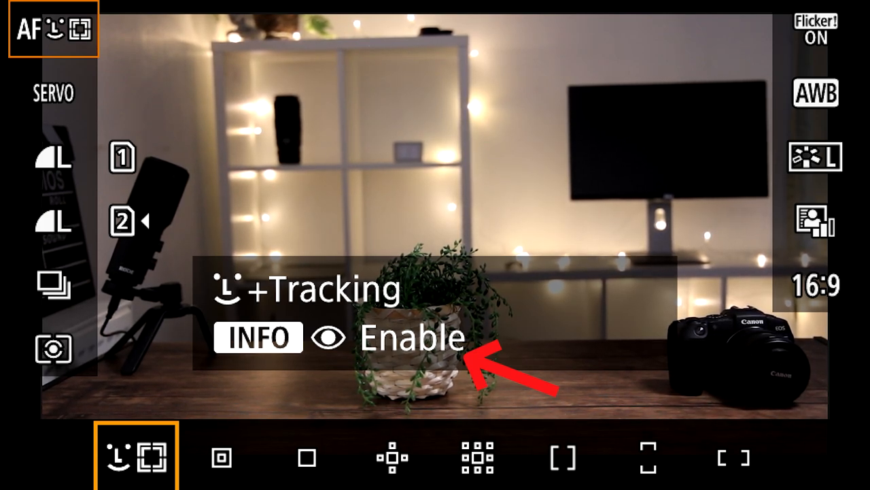
{"action": "left_click", "coordinate": [222, 455]}
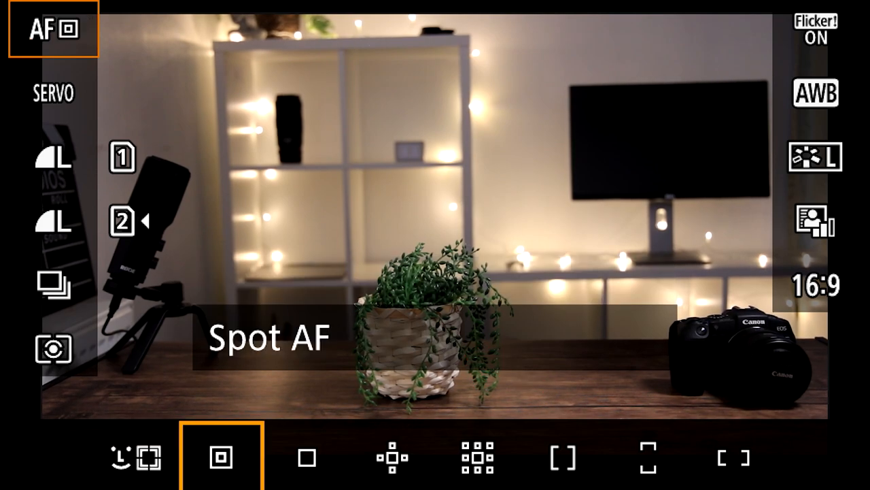
{"action": "left_click", "coordinate": [136, 456]}
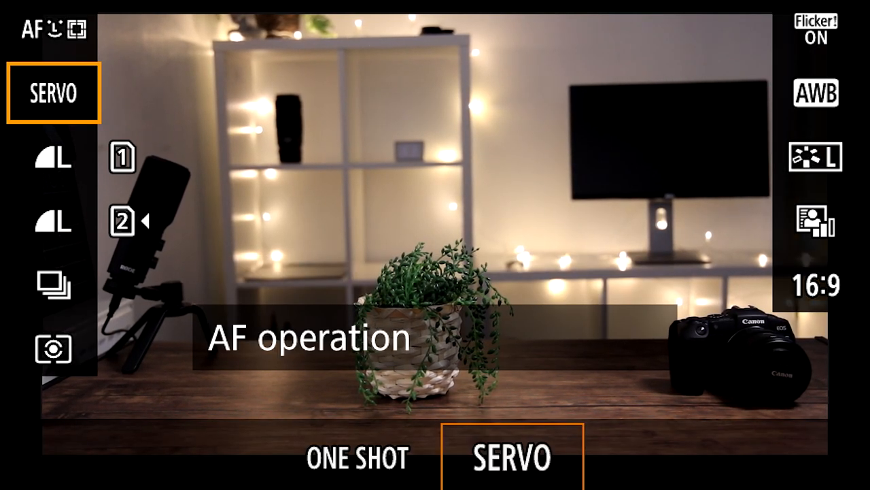
{"action": "left_click", "coordinate": [356, 456]}
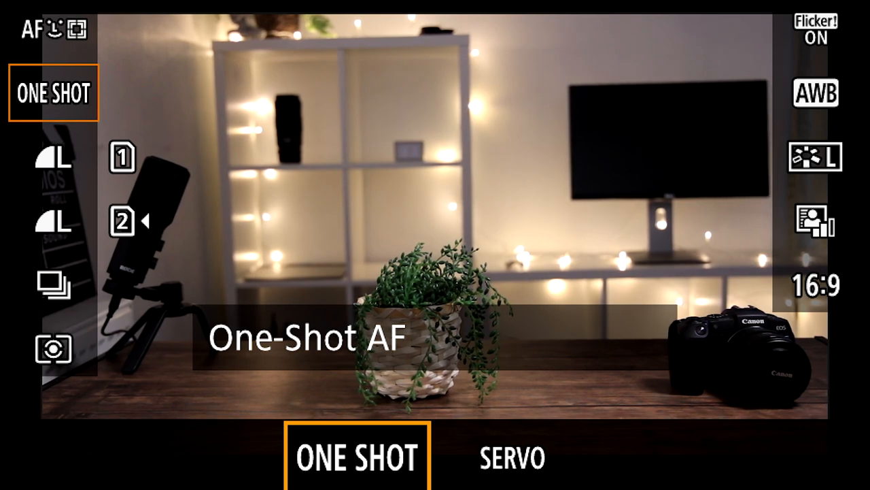
{"action": "left_click", "coordinate": [511, 455]}
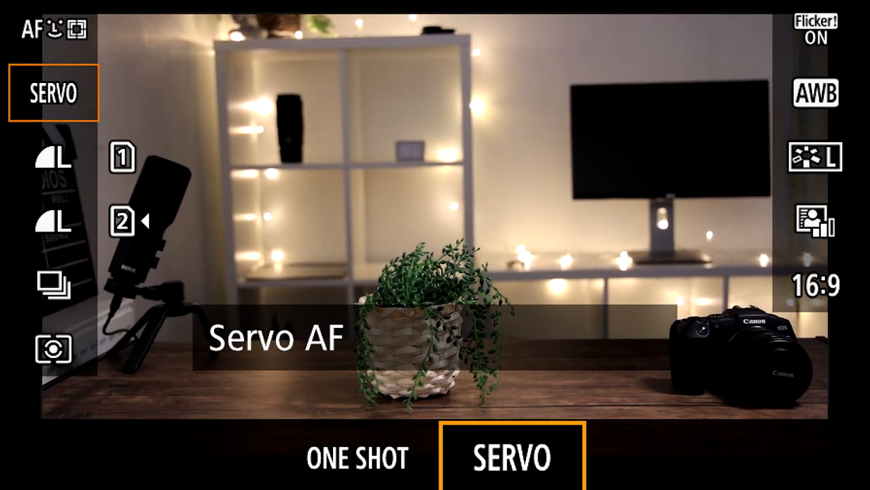
{"action": "left_click", "coordinate": [53, 284]}
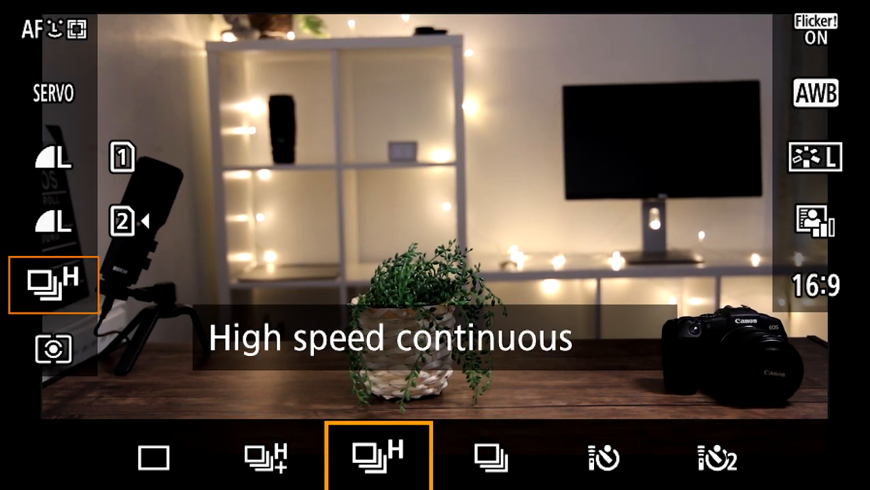
Try High speed, Low speed and the 10-second self-timer, then confirm Low speed continuous drive.
{"action": "left_click", "coordinate": [266, 457]}
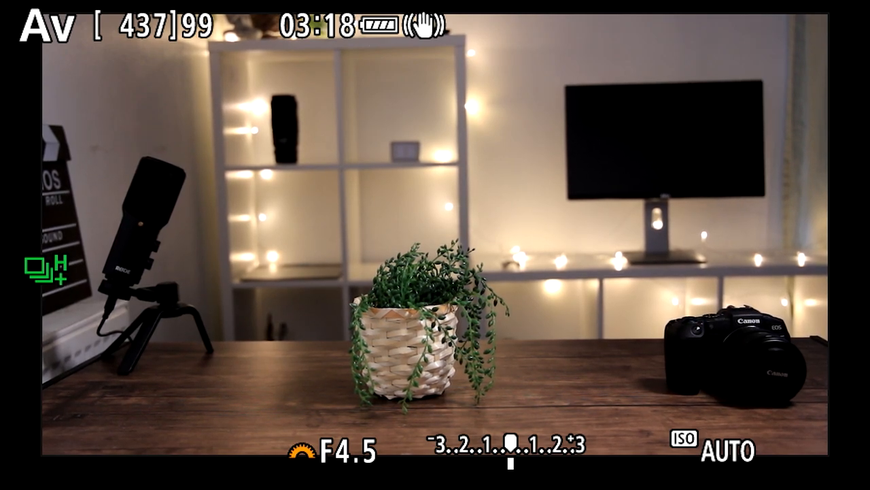
{"action": "left_click", "coordinate": [51, 279]}
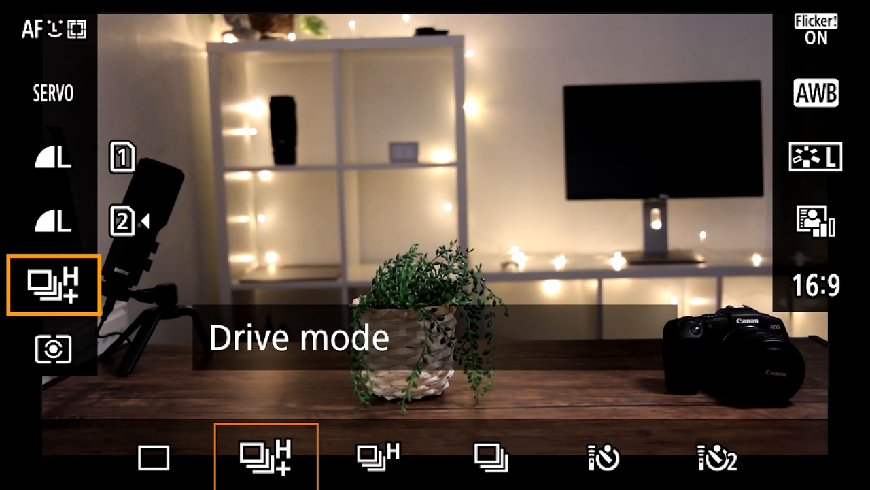
{"action": "left_click", "coordinate": [378, 457]}
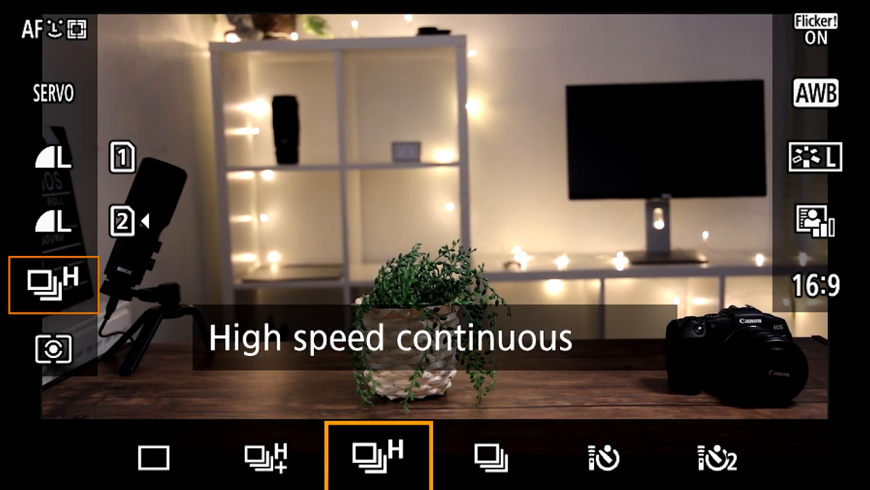
{"action": "left_click", "coordinate": [493, 457]}
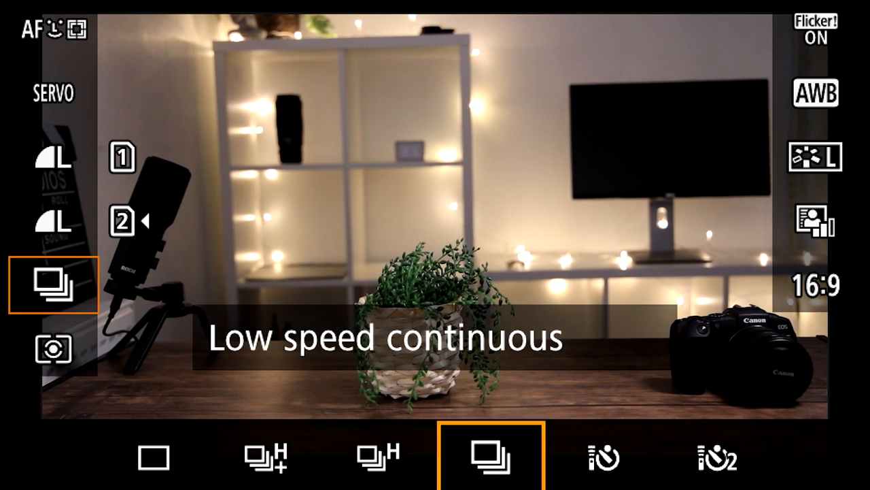
{"action": "left_click", "coordinate": [604, 457]}
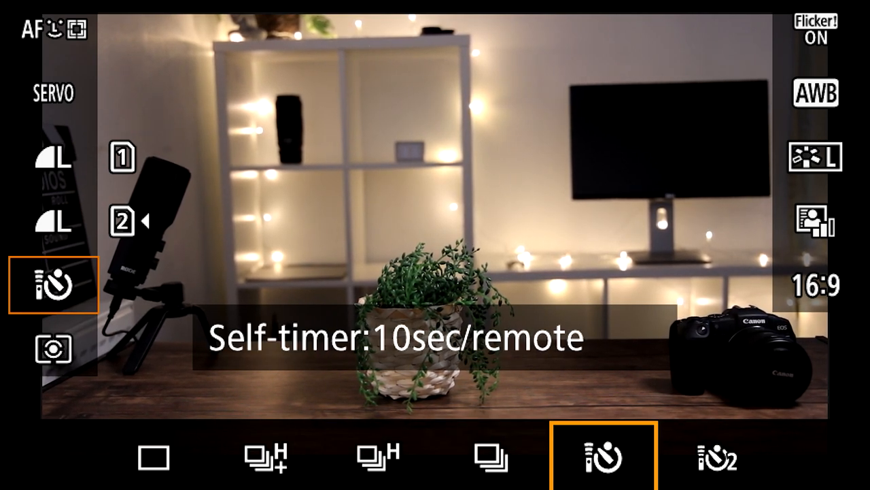
{"action": "left_click", "coordinate": [716, 457]}
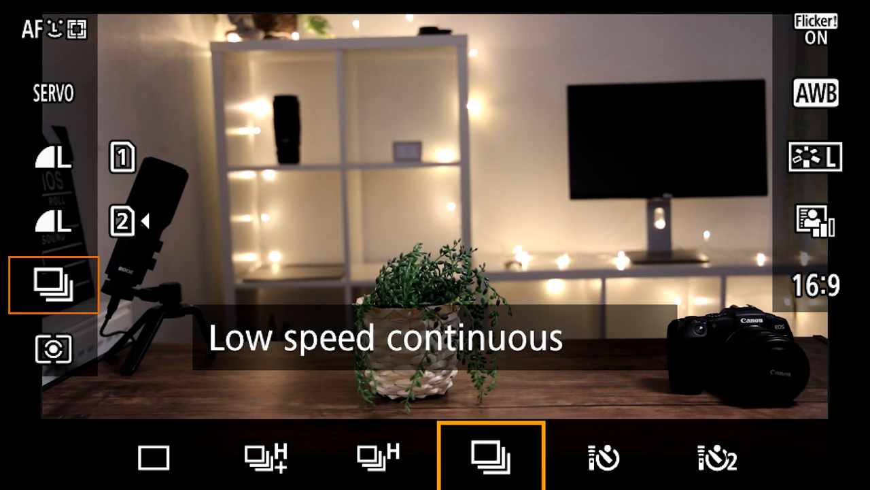
{"action": "left_click", "coordinate": [155, 457]}
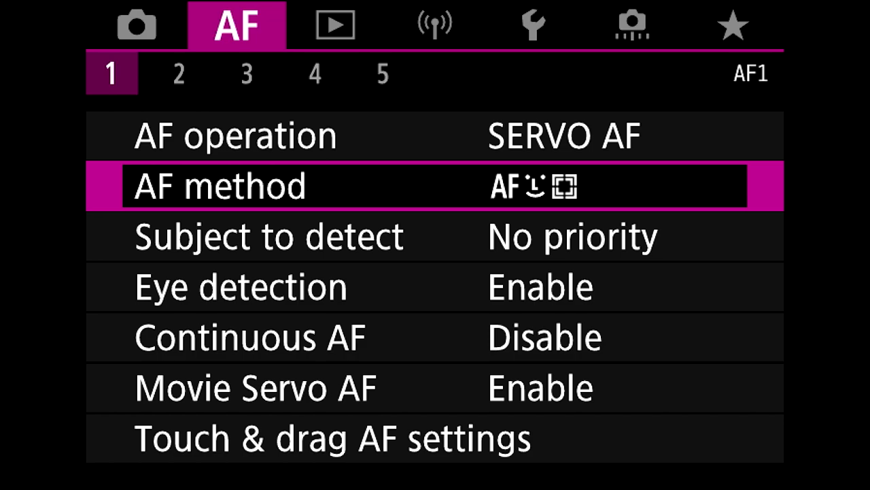
Bring up the Subject to detect choices on the first AF page.
{"action": "key", "text": "Down"}
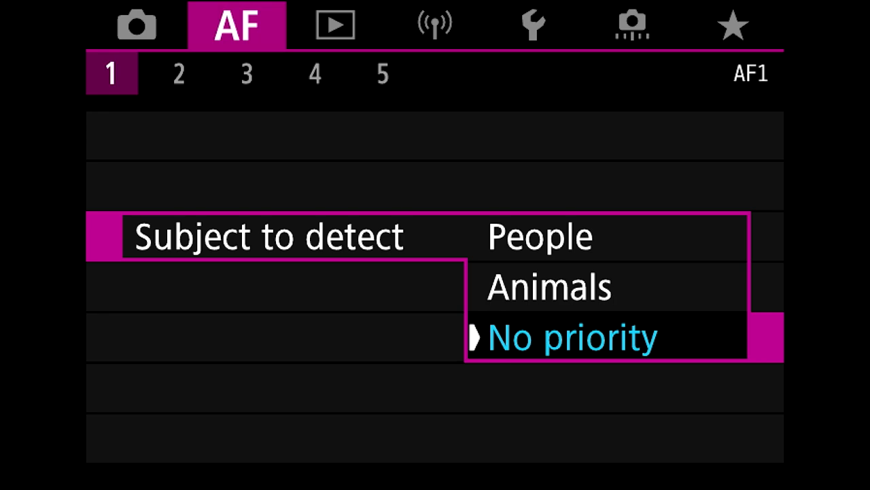
Preview People and Animals, then confirm No priority as the subject to detect.
{"action": "key", "text": "Up"}
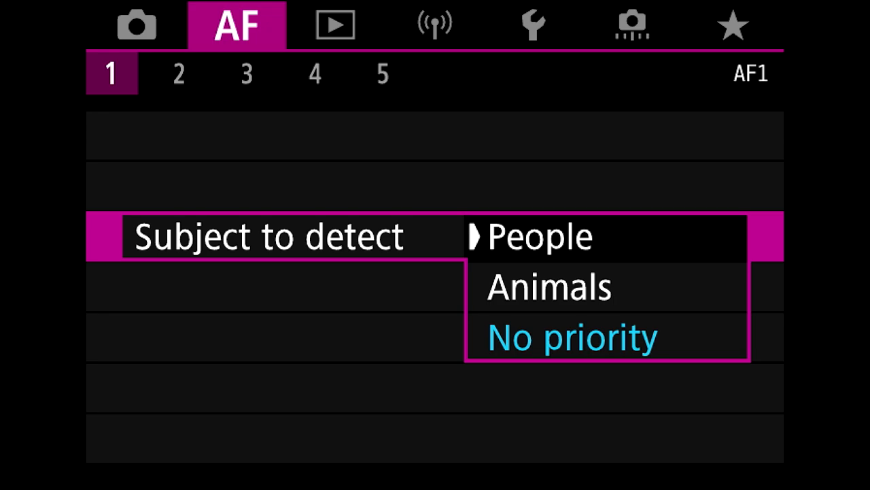
{"action": "key", "text": "Down"}
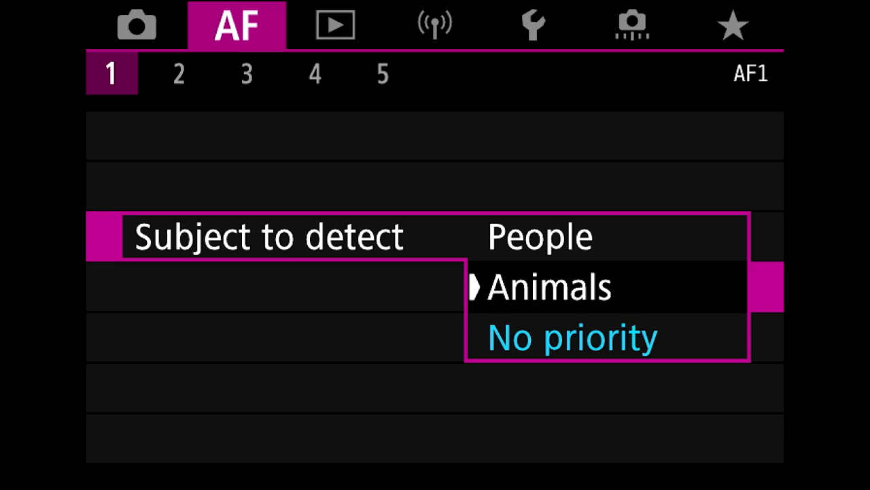
{"action": "key", "text": "Down"}
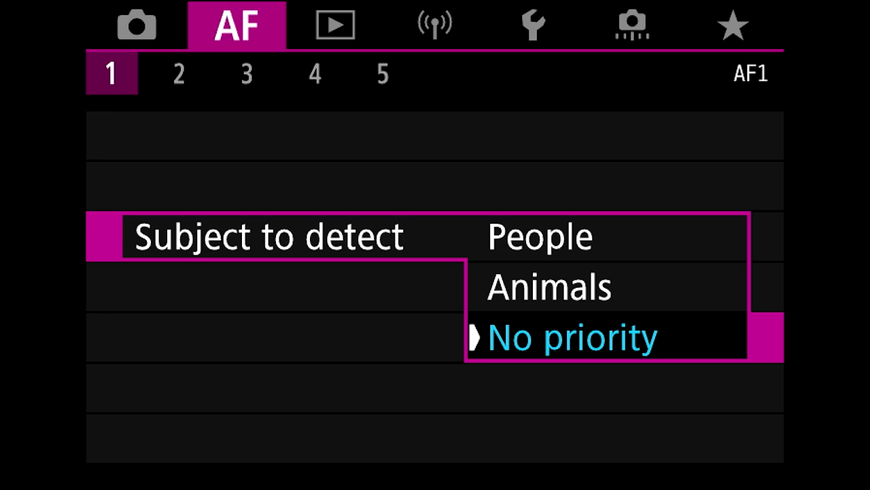
{"action": "left_click", "coordinate": [574, 337]}
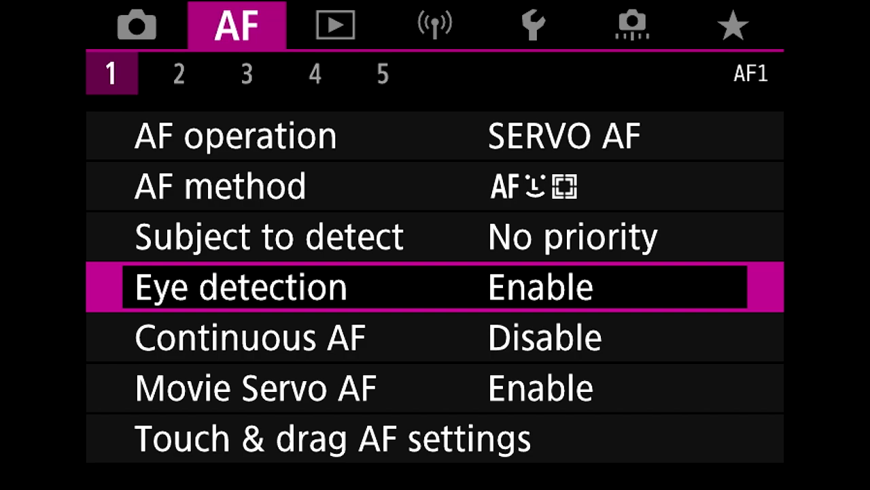
{"action": "key", "text": "Down"}
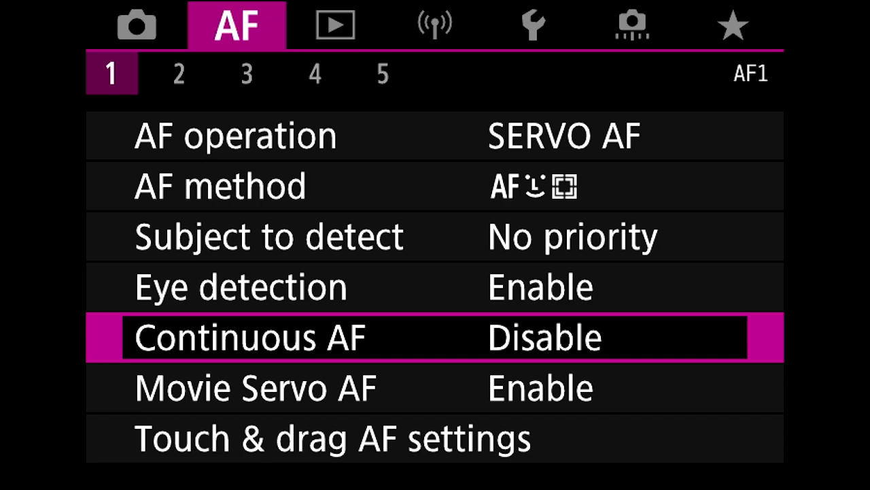
{"action": "key", "text": "Down"}
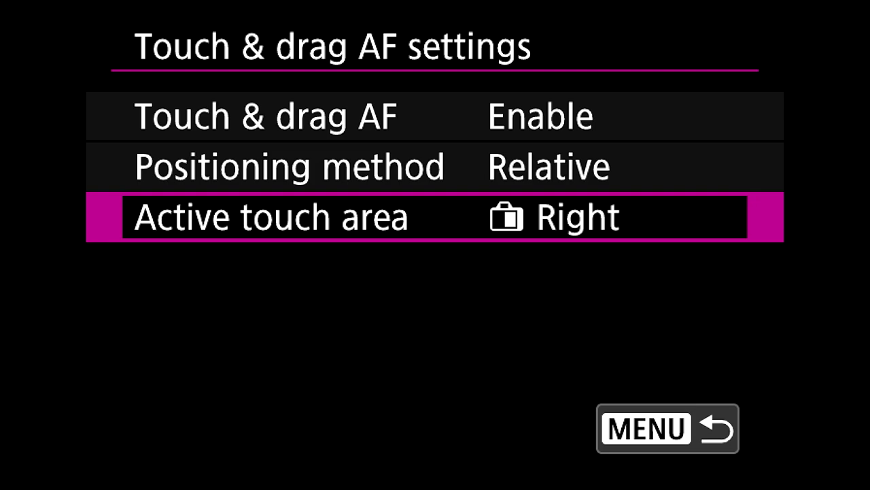
Bring up the Active touch area choices, currently set to Right.
{"action": "left_click", "coordinate": [270, 218]}
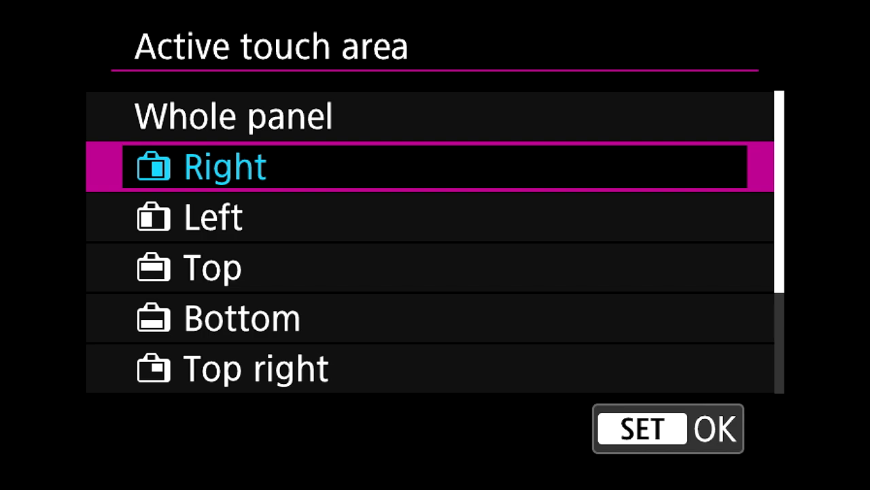
Look through the Active touch area options, leaving Right selected.
{"action": "key", "text": "Down"}
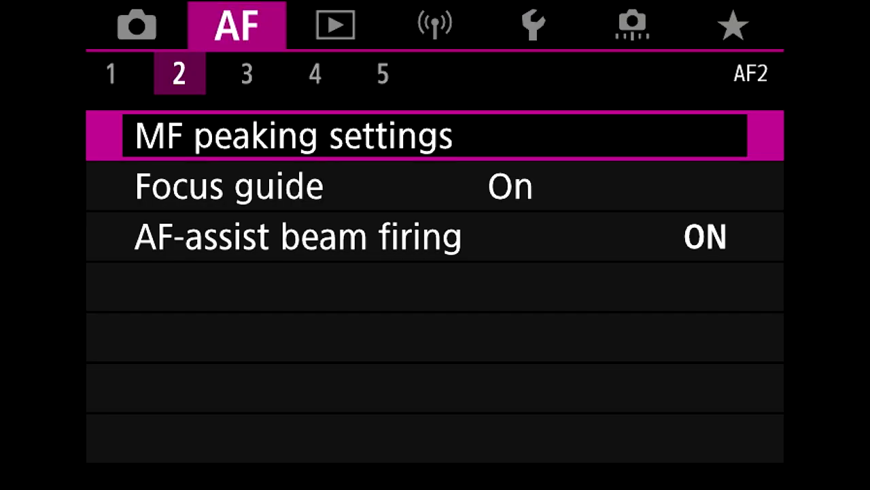
{"action": "left_click", "coordinate": [228, 185]}
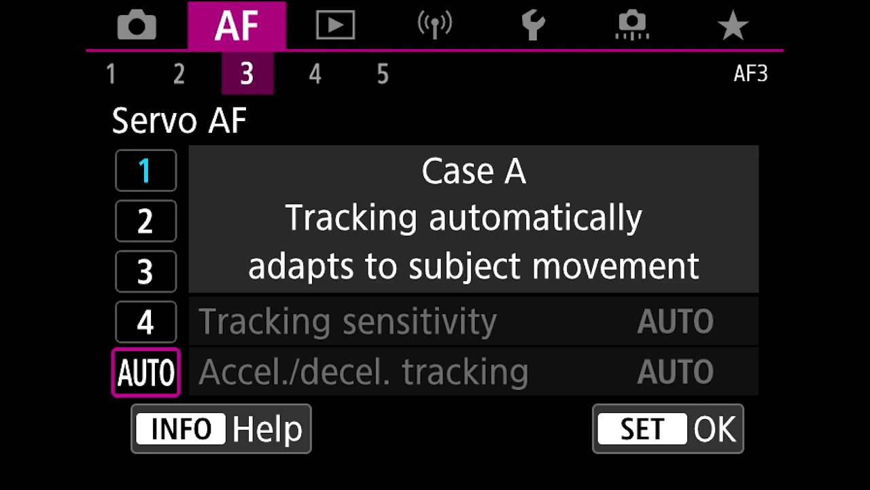
Step through the Servo AF cases and confirm Case 1, the versatile multi-purpose setting.
{"action": "left_click", "coordinate": [144, 321]}
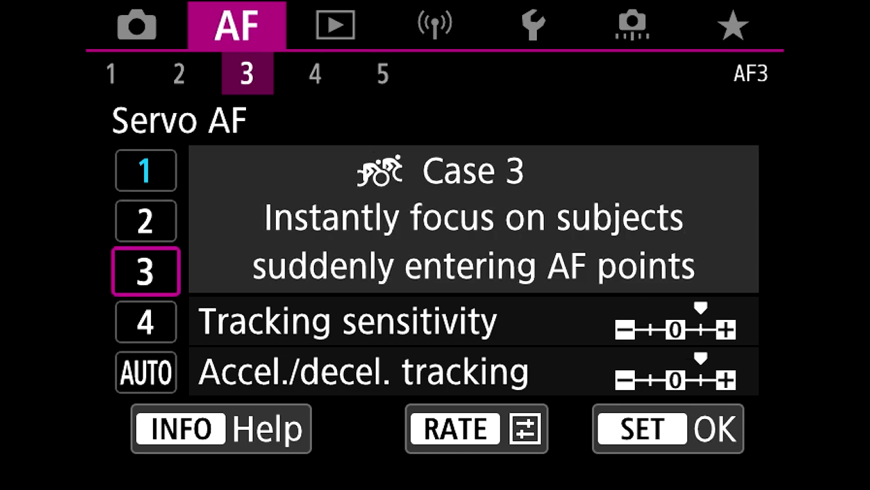
{"action": "left_click", "coordinate": [145, 372]}
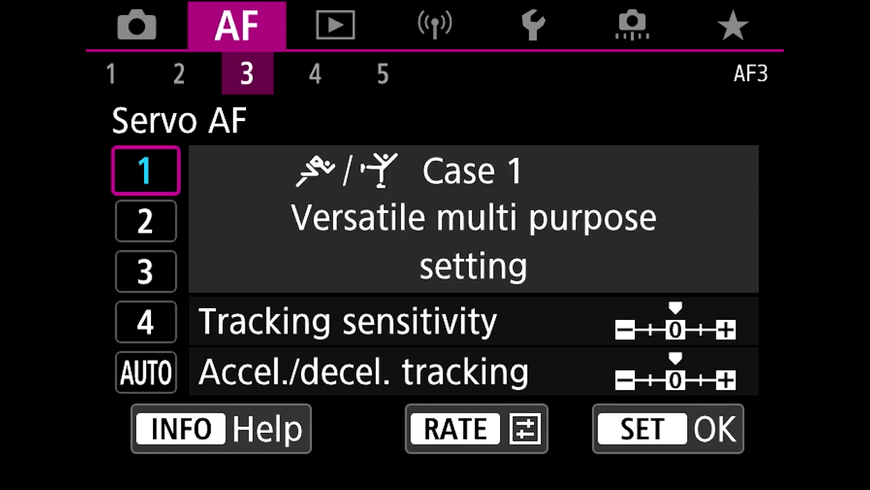
{"action": "left_click", "coordinate": [316, 73]}
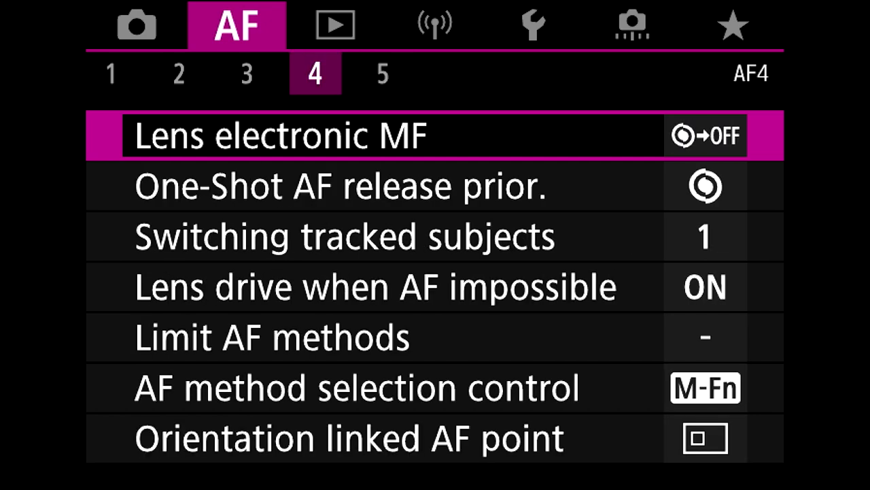
Raise Switching tracked subjects to 2, then set it back to 1, Enable (slow), and confirm.
{"action": "key", "text": "Down"}
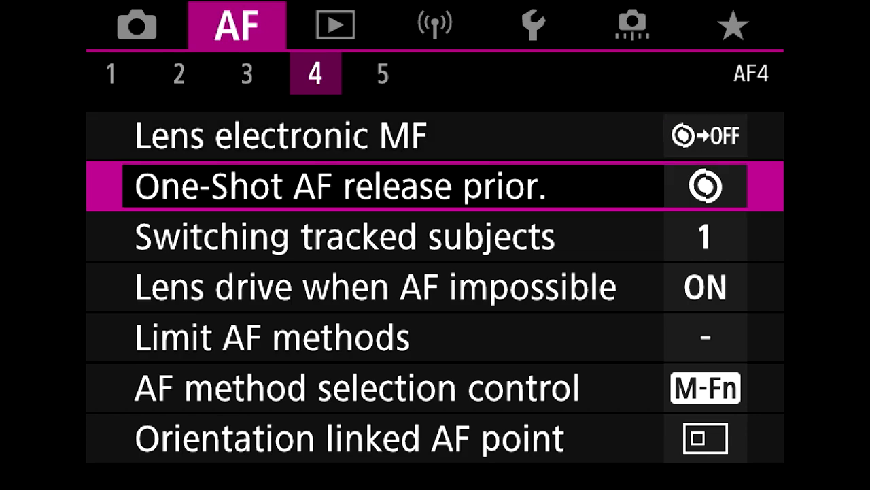
{"action": "left_click", "coordinate": [347, 237]}
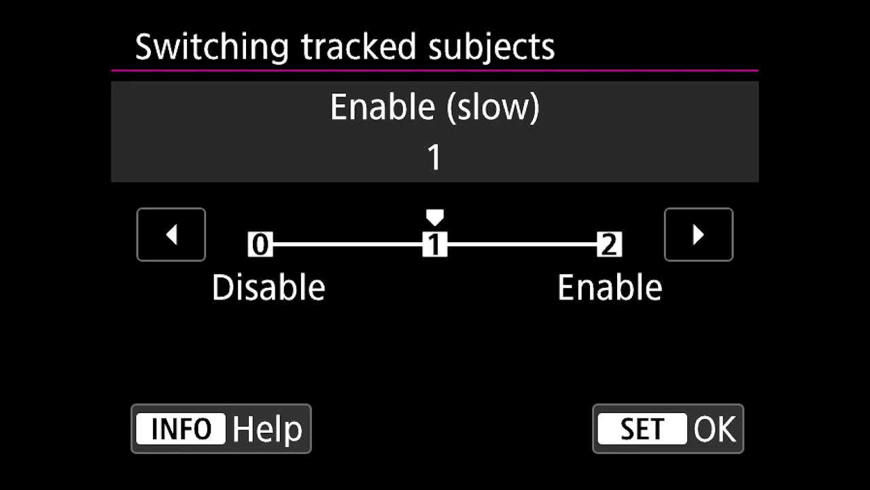
{"action": "left_click", "coordinate": [697, 234]}
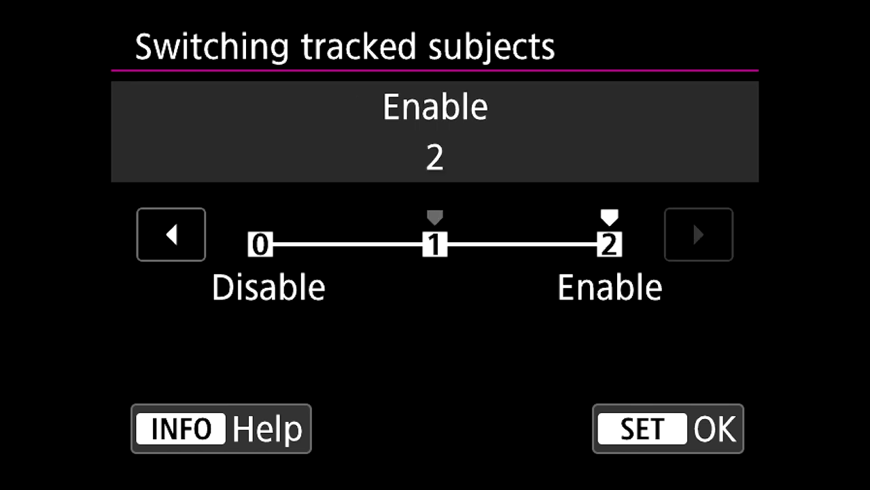
{"action": "left_click", "coordinate": [172, 234]}
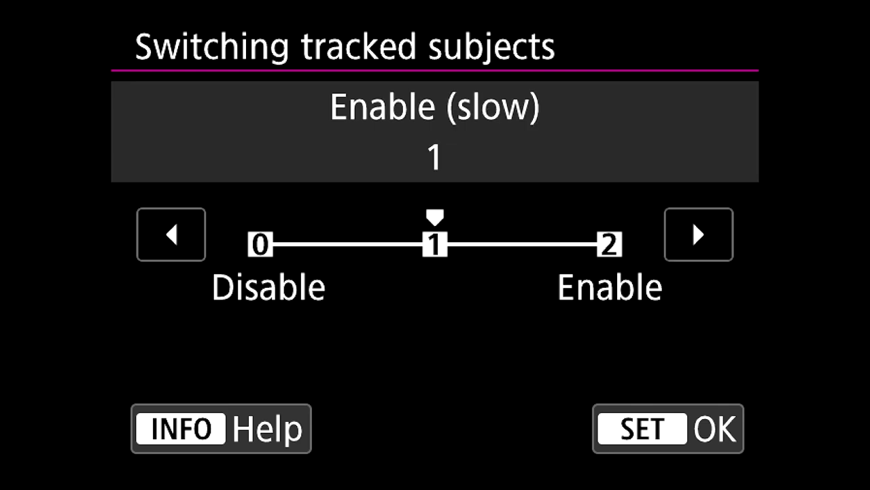
{"action": "left_click", "coordinate": [172, 234]}
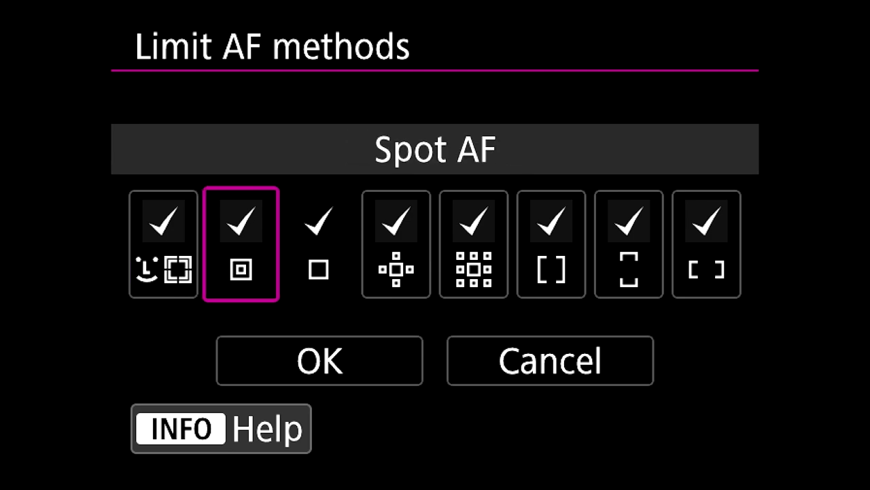
Step through every AF method in Limit AF methods, leaving all of them checked.
{"action": "key", "text": "left"}
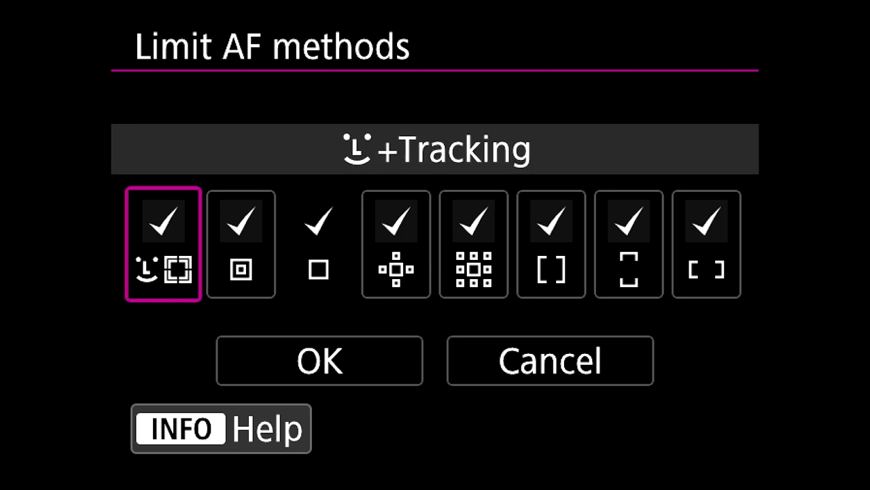
{"action": "key", "text": "right"}
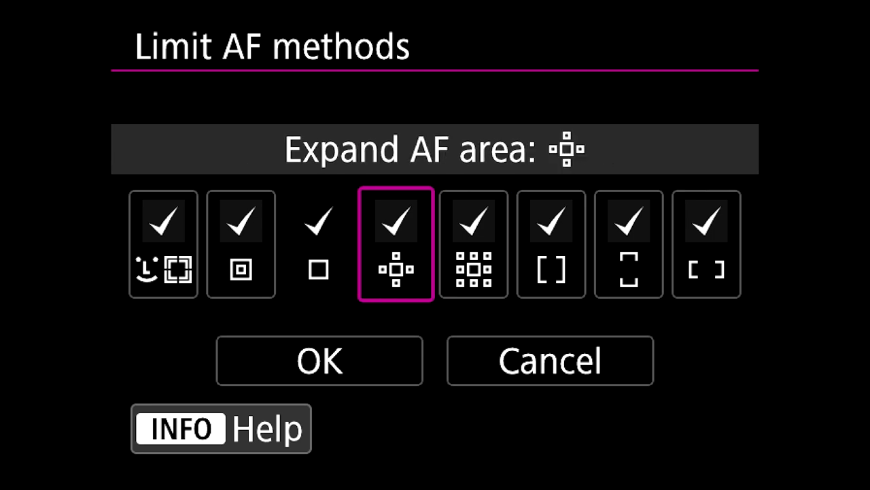
{"action": "left_click", "coordinate": [396, 220]}
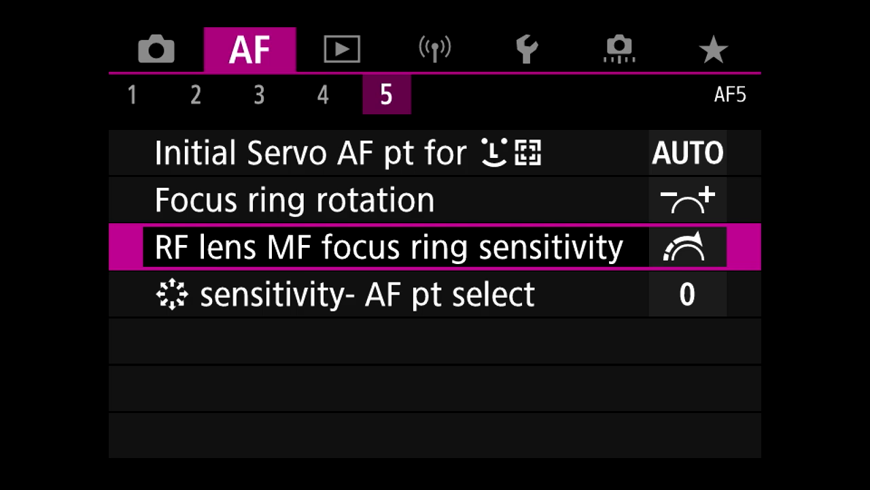
Bring up the RF lens MF focus ring sensitivity options, currently Varies with rotation speed.
{"action": "left_click", "coordinate": [386, 247]}
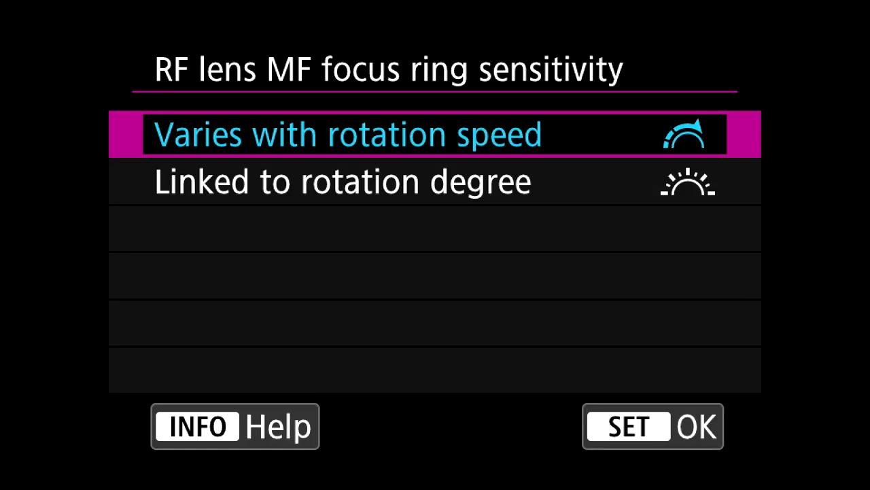